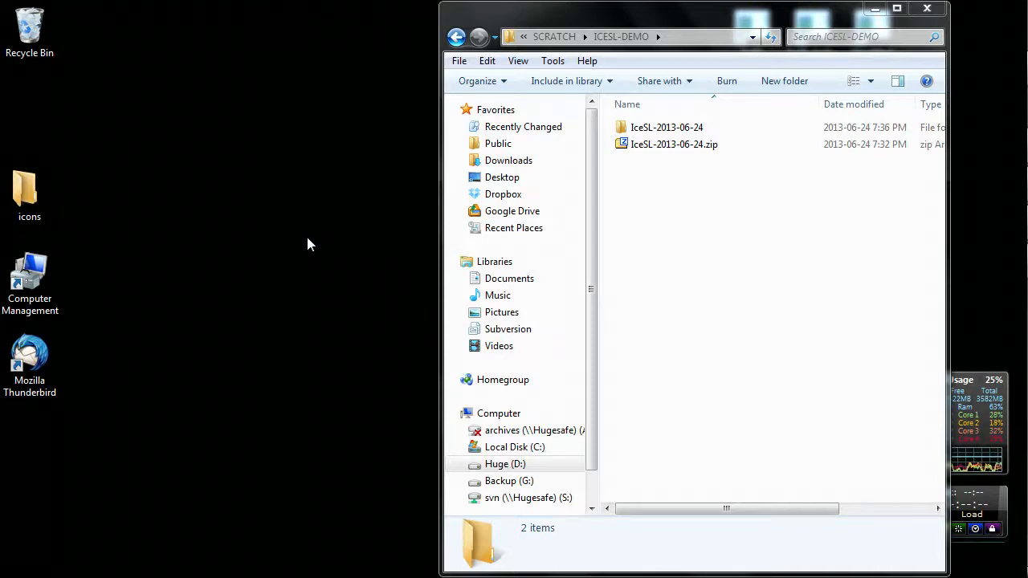
pyautogui.moveTo(318, 248)
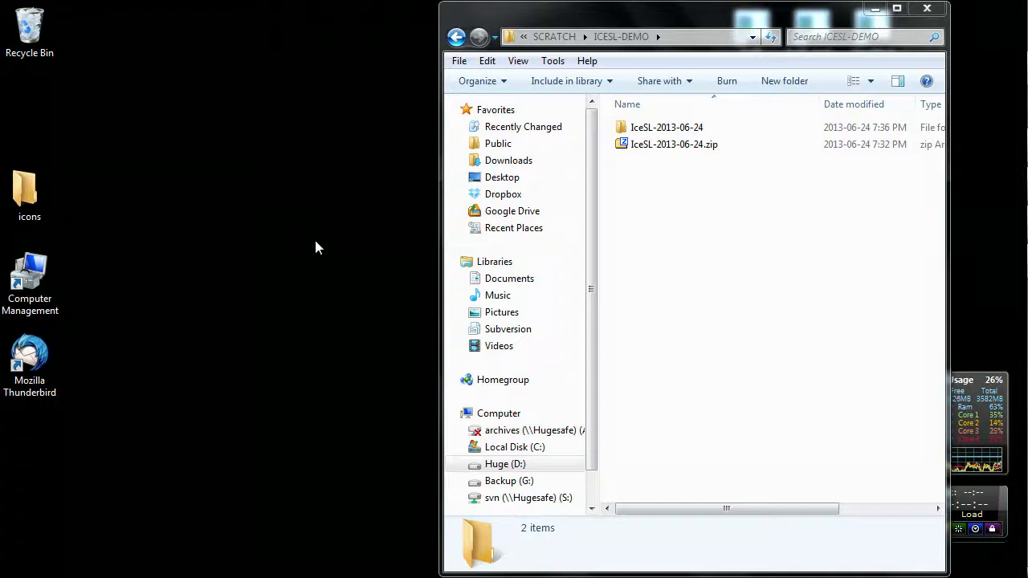
# Step: Open the extracted IceSL-2013-06-24 folder, showing its bin and gcode folders and PDFs
pyautogui.click(674, 144)
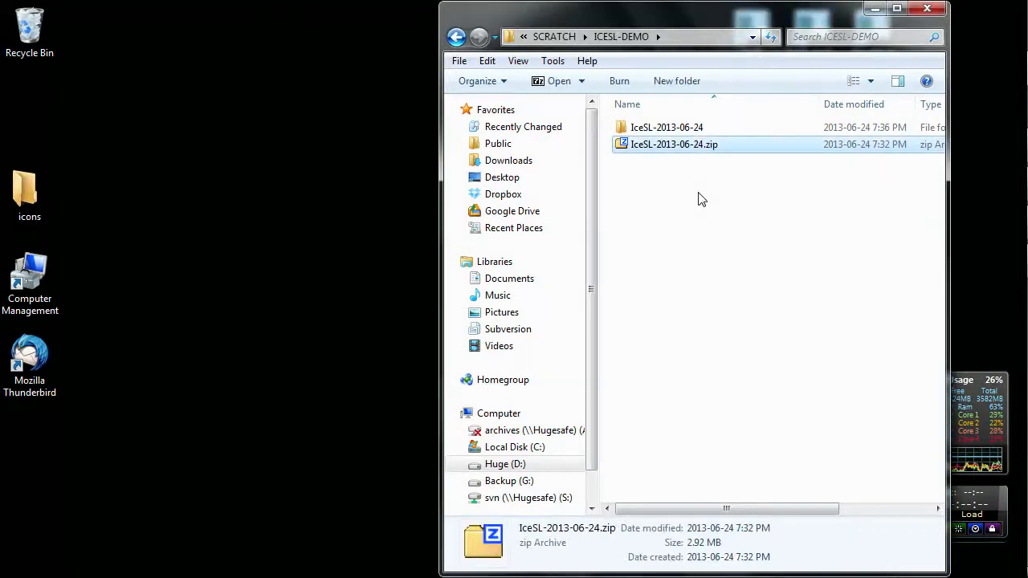
pyautogui.moveTo(679, 147)
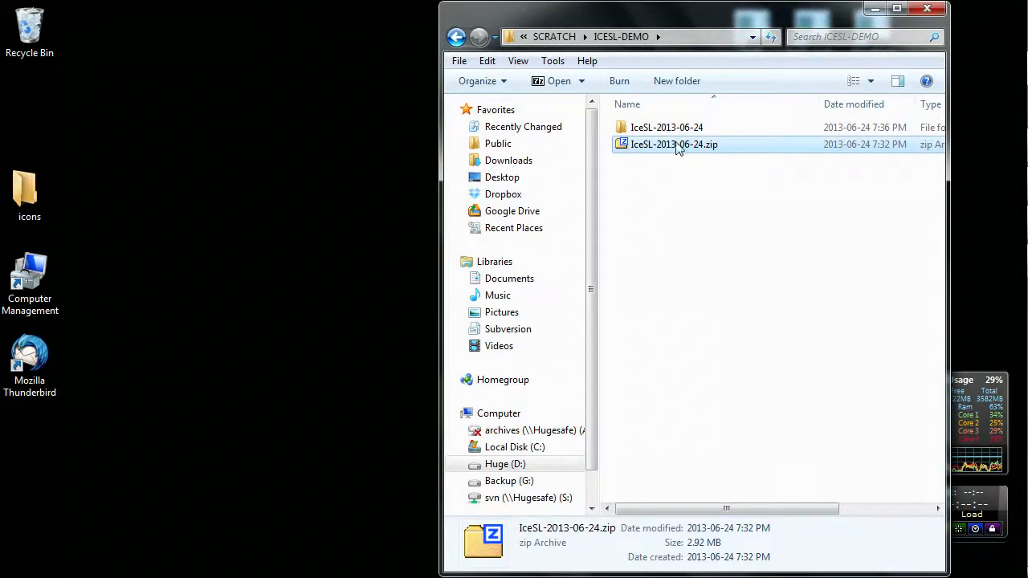
pyautogui.click(662, 127)
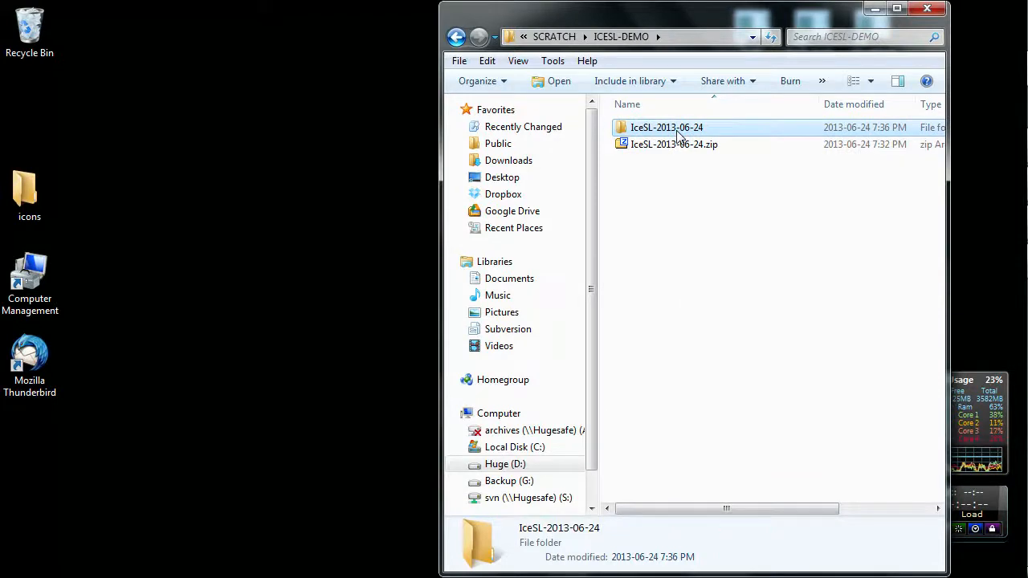
pyautogui.doubleClick(662, 127)
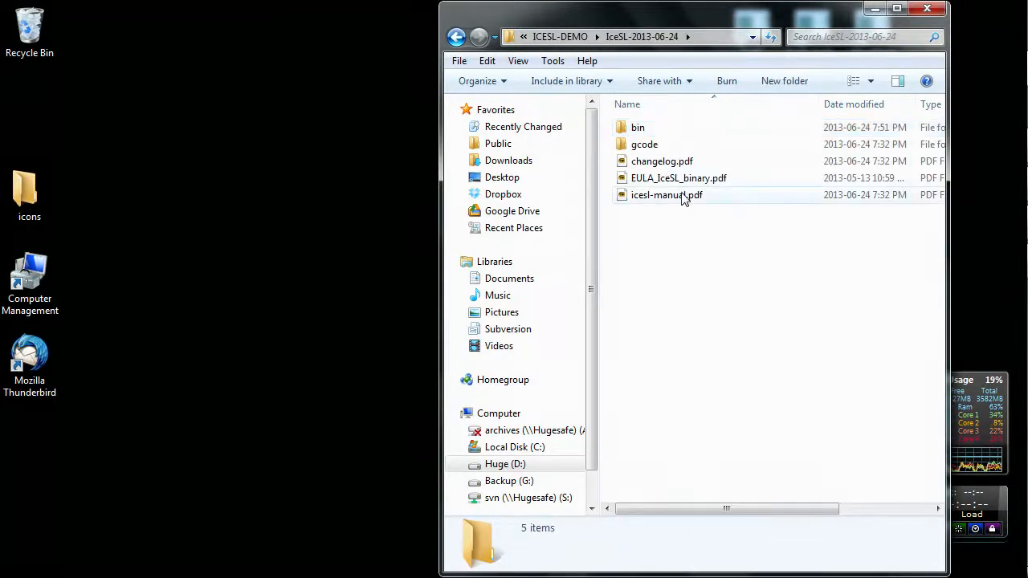
pyautogui.moveTo(683, 197)
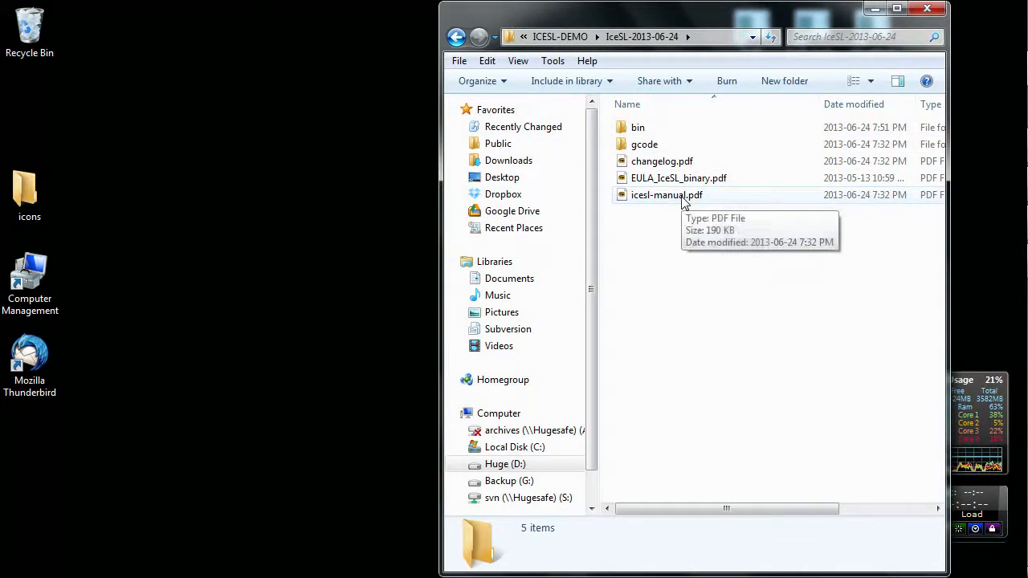
pyautogui.doubleClick(667, 195)
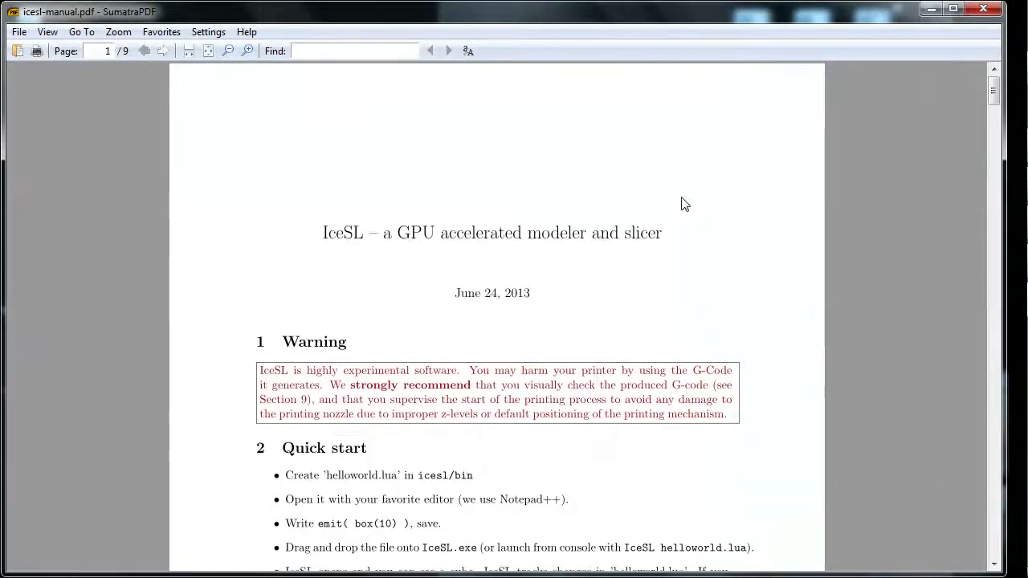
pyautogui.scroll(-3)
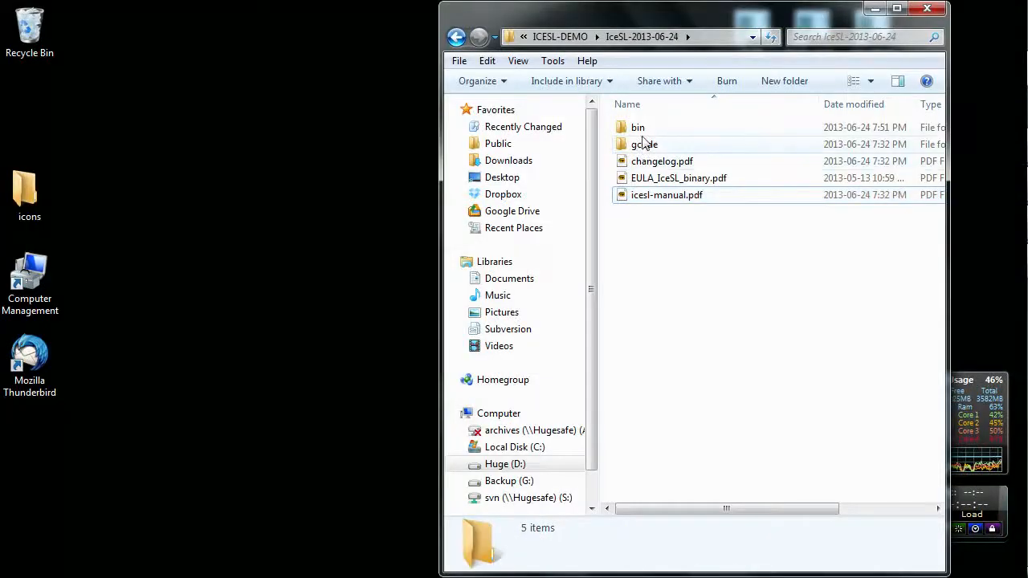
# Step: In the bin folder, point out IceSL.exe, IceSL_lua2csg.exe and the balljoint, gear and scissor Lua examples
pyautogui.doubleClick(637, 127)
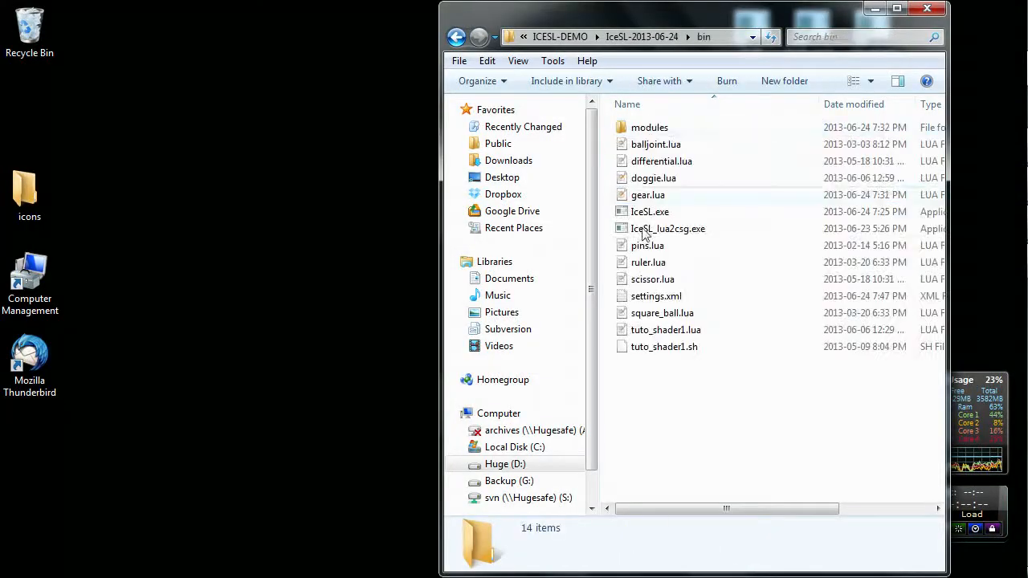
pyautogui.click(650, 211)
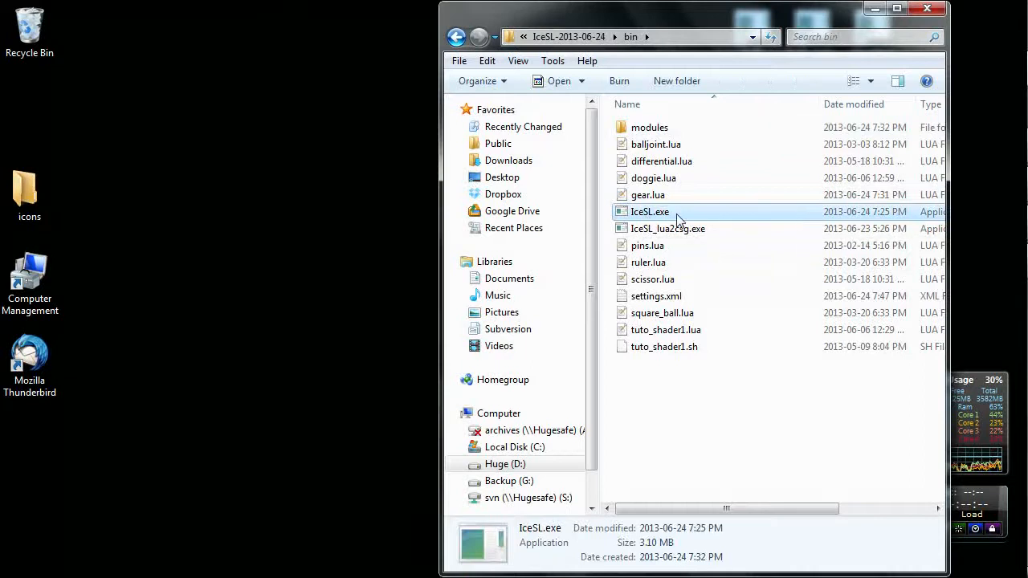
pyautogui.click(654, 144)
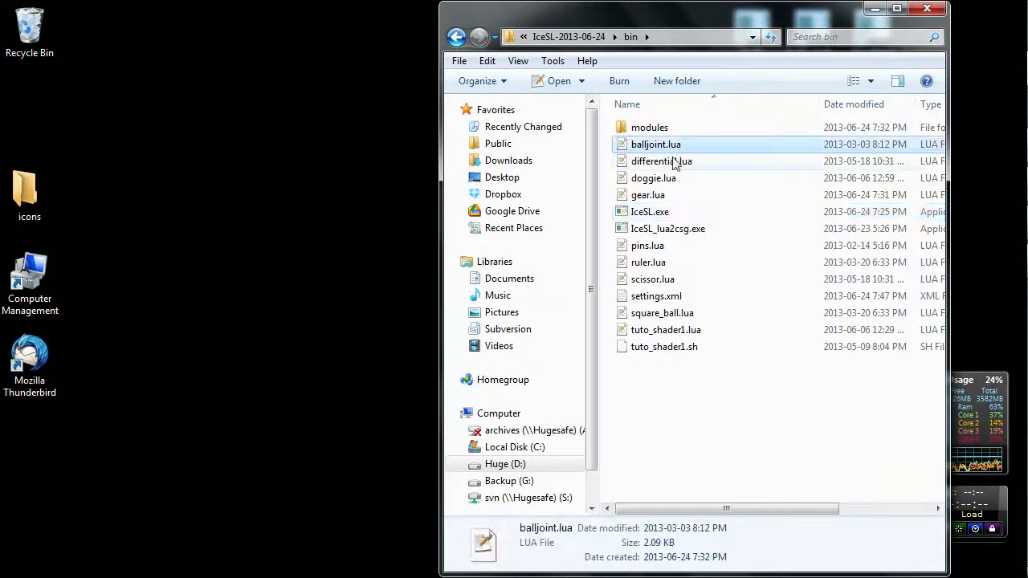
pyautogui.click(647, 195)
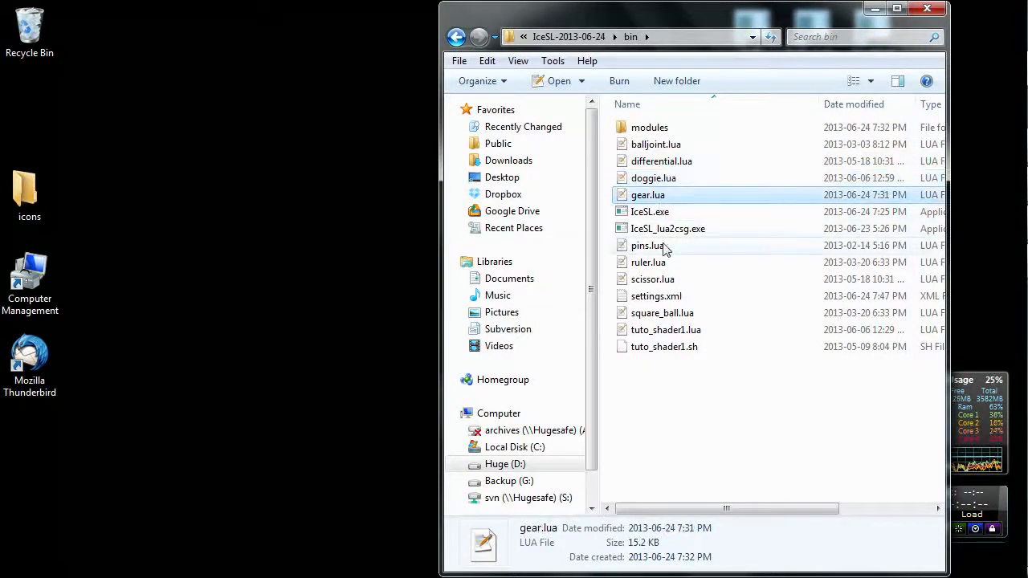
pyautogui.click(654, 279)
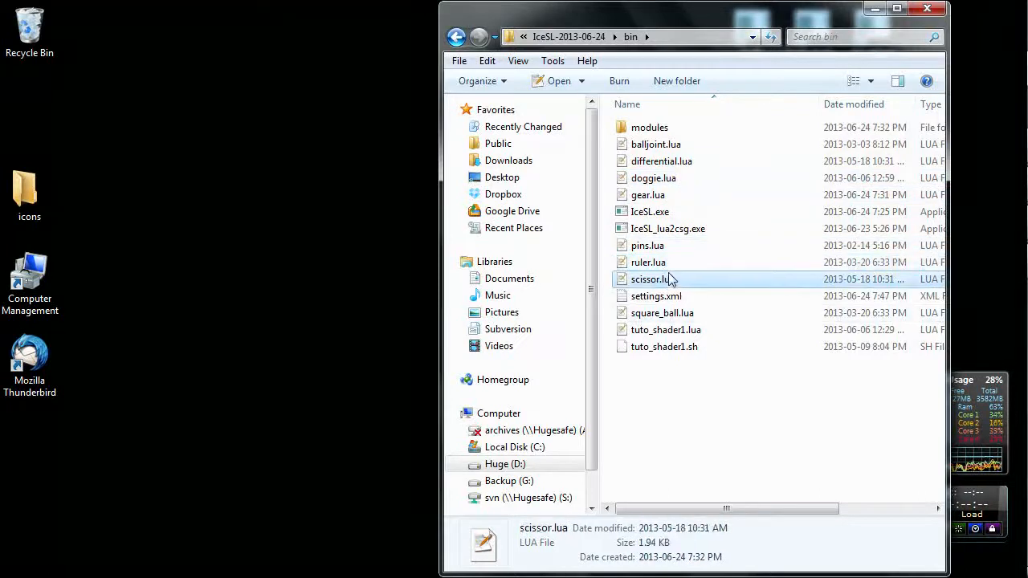
pyautogui.click(668, 229)
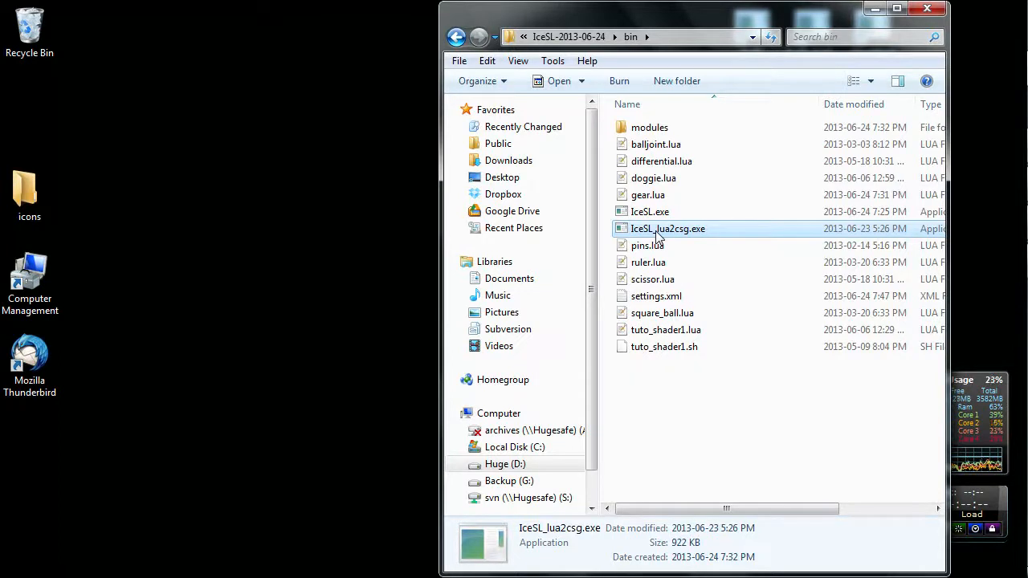
pyautogui.click(650, 211)
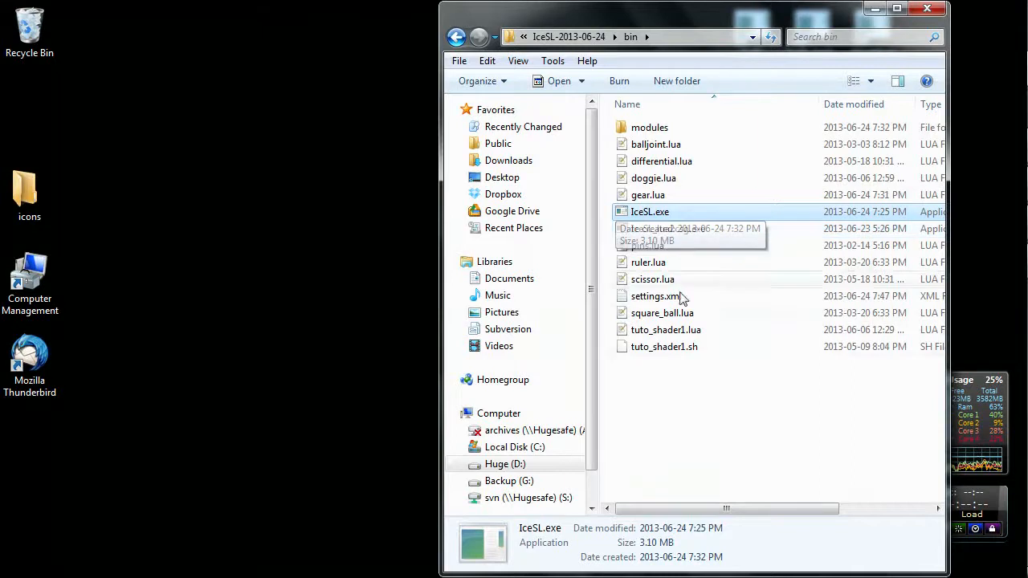
pyautogui.moveTo(691, 424)
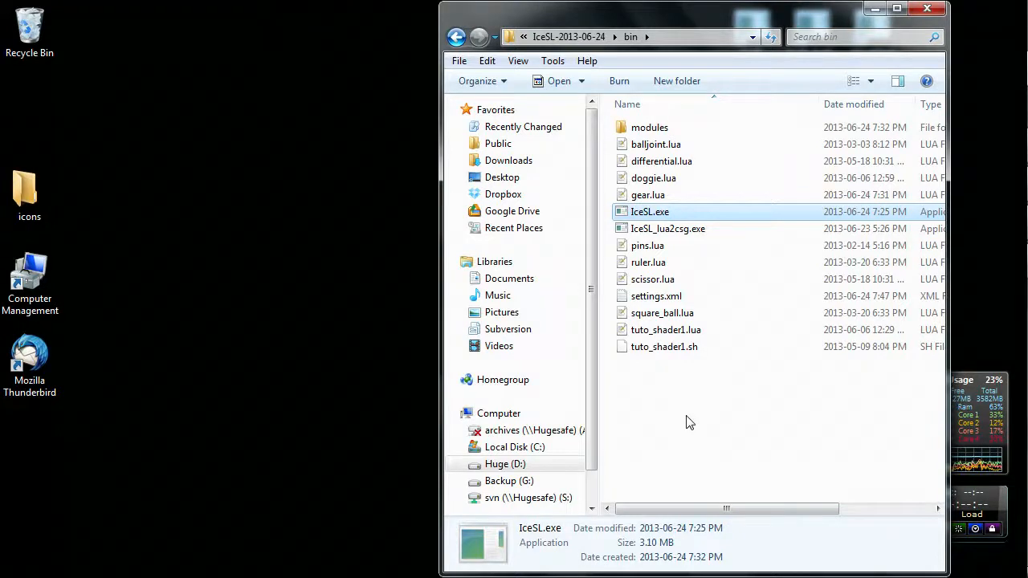
pyautogui.moveTo(669, 217)
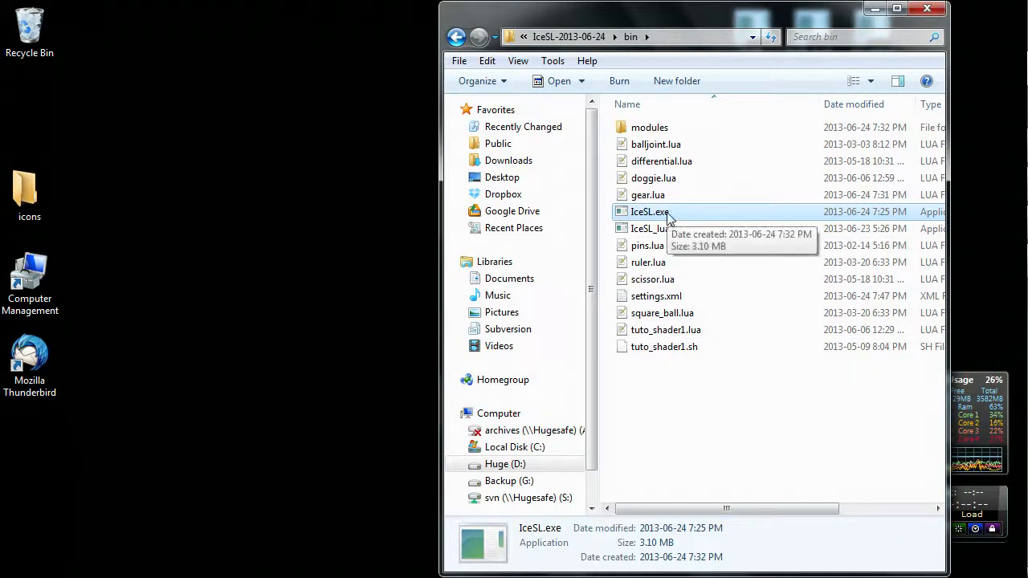
pyautogui.moveTo(673, 330)
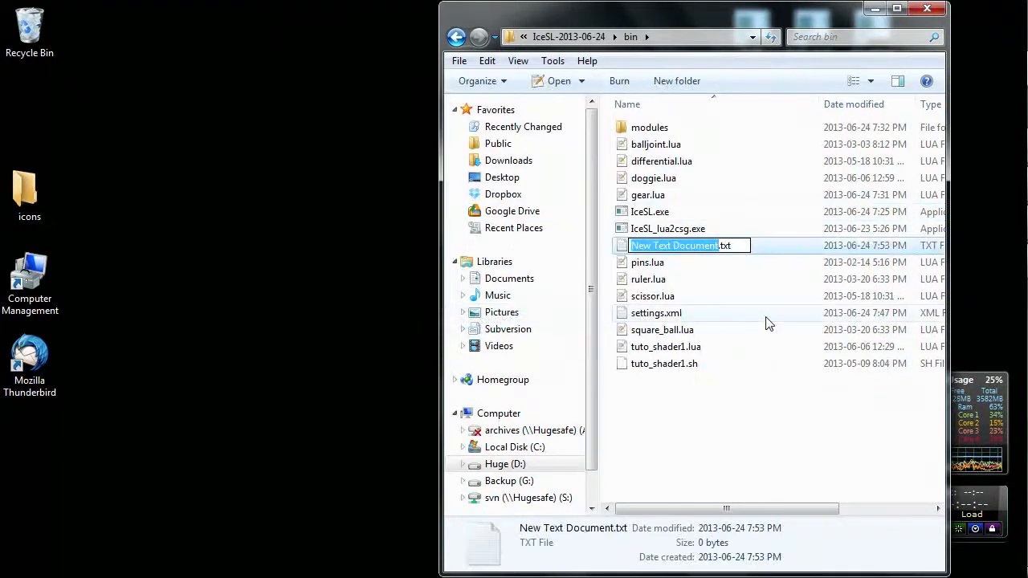
# Step: Name the new file demo1.lua and open it in Notepad++
pyautogui.write('demo1.txt')
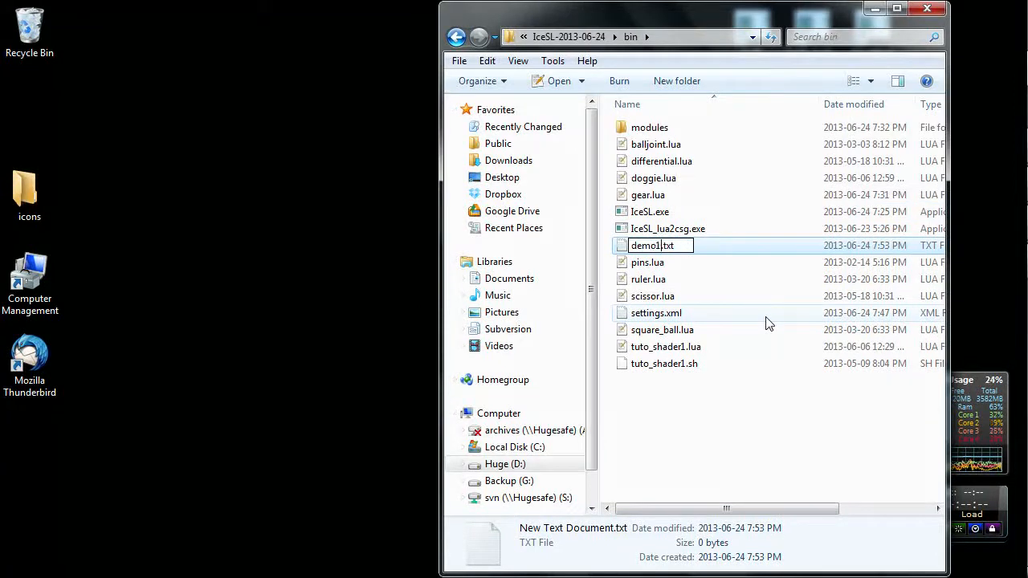
pyautogui.write('.lua')
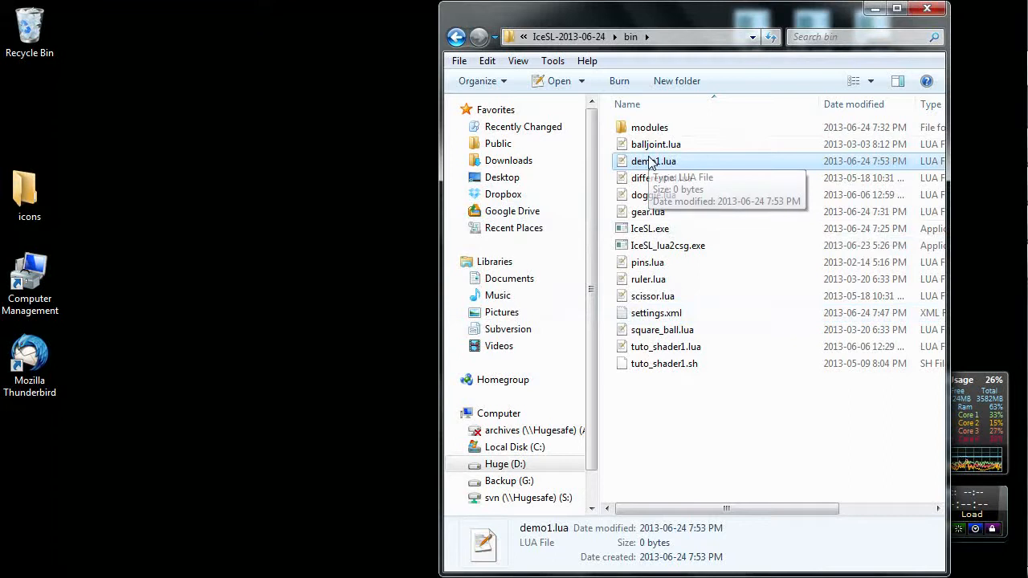
pyautogui.doubleClick(653, 161)
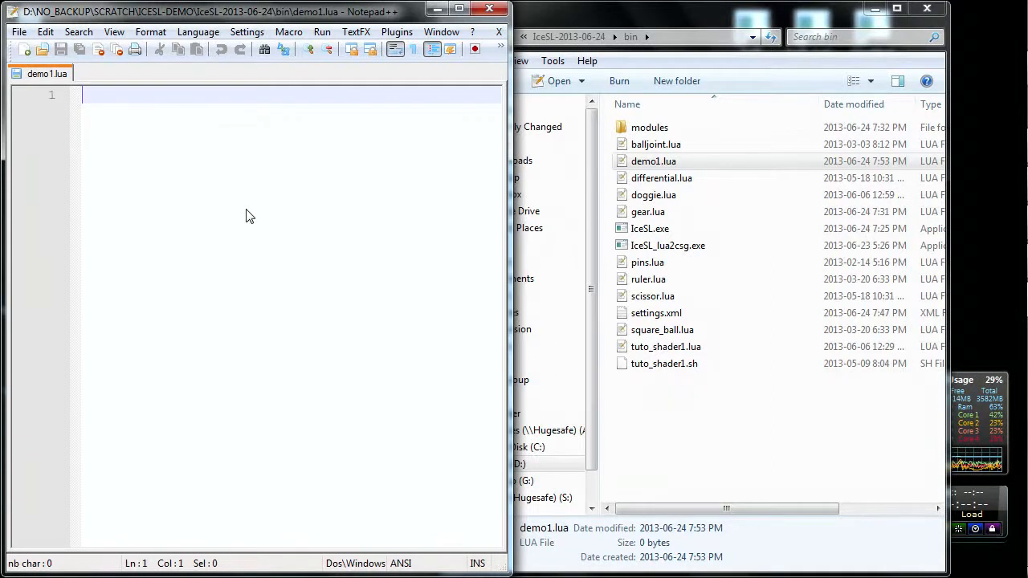
# Step: Click into the empty demo1.lua editor and launch IceSL.exe from the bin folder
pyautogui.click(651, 161)
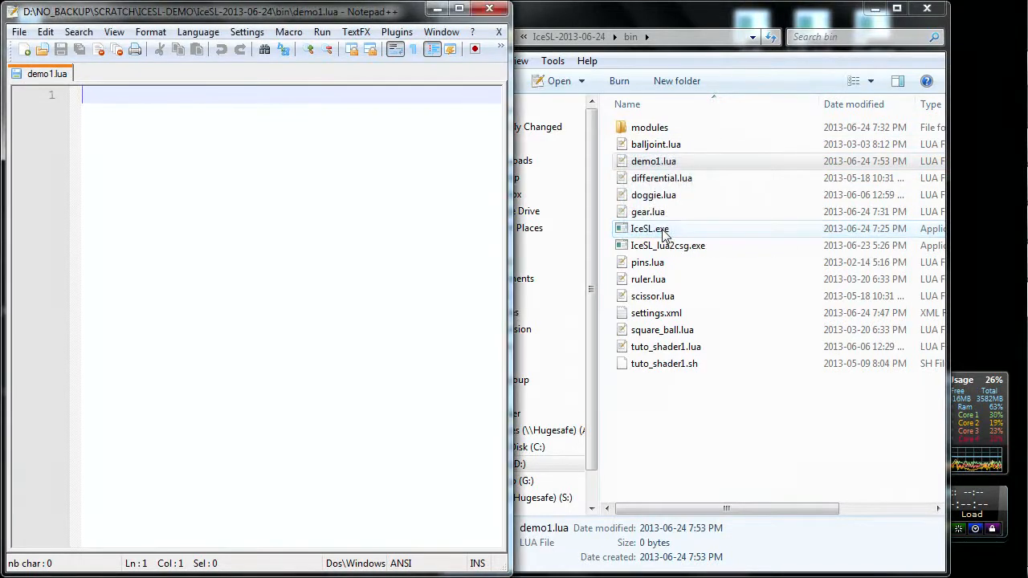
pyautogui.doubleClick(648, 228)
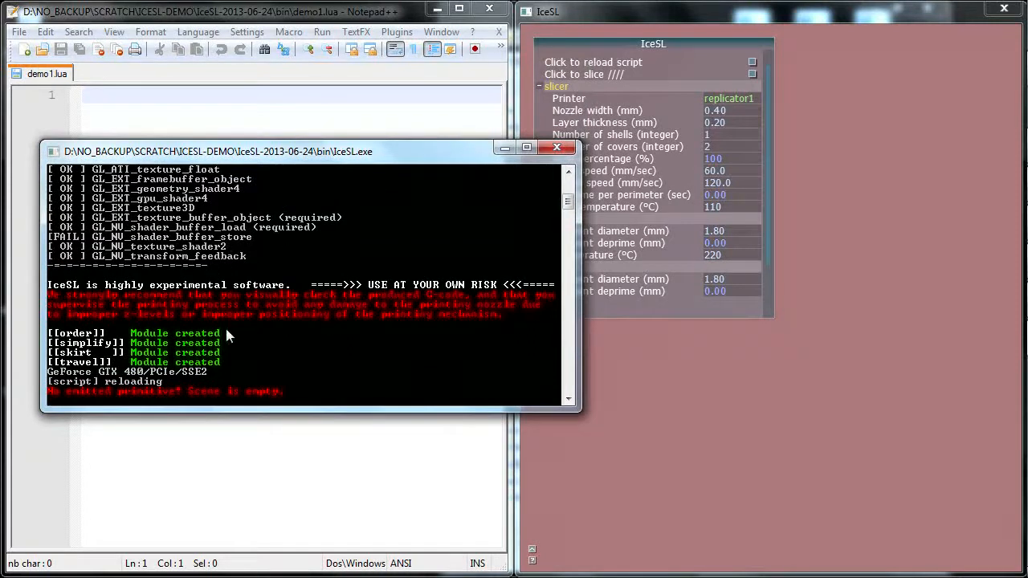
pyautogui.moveTo(229, 324)
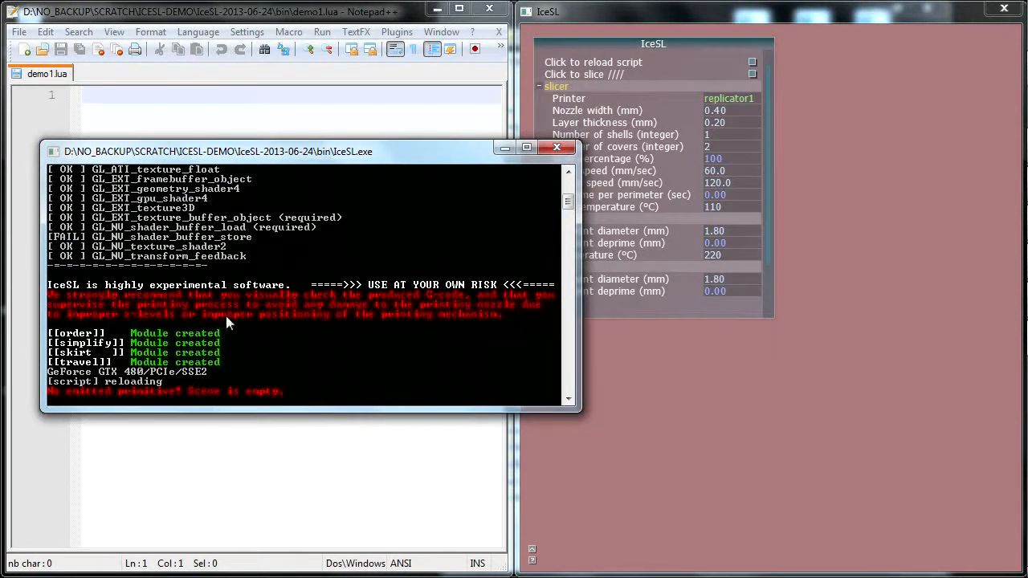
pyautogui.moveTo(235, 372)
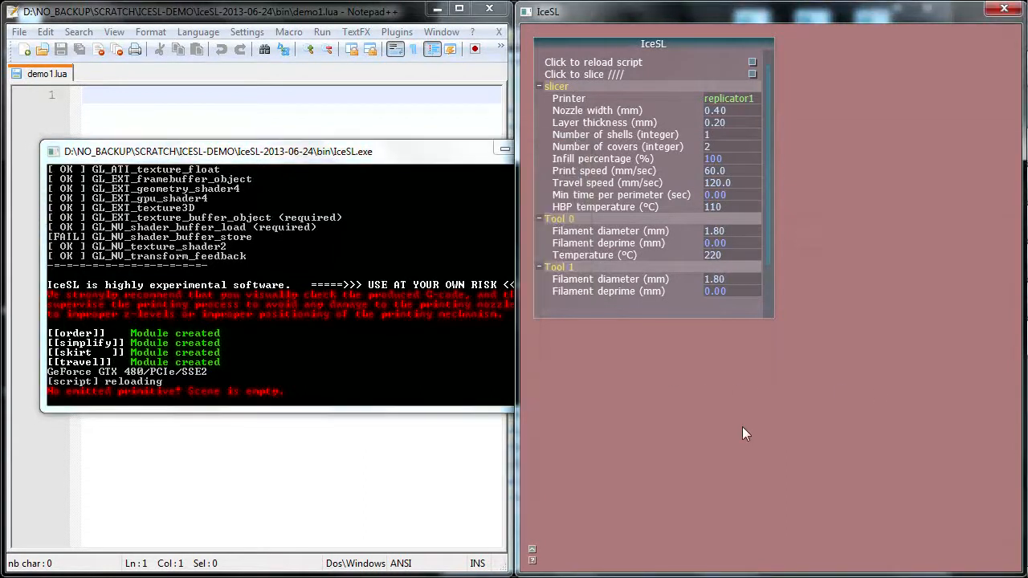
pyautogui.moveTo(858, 426)
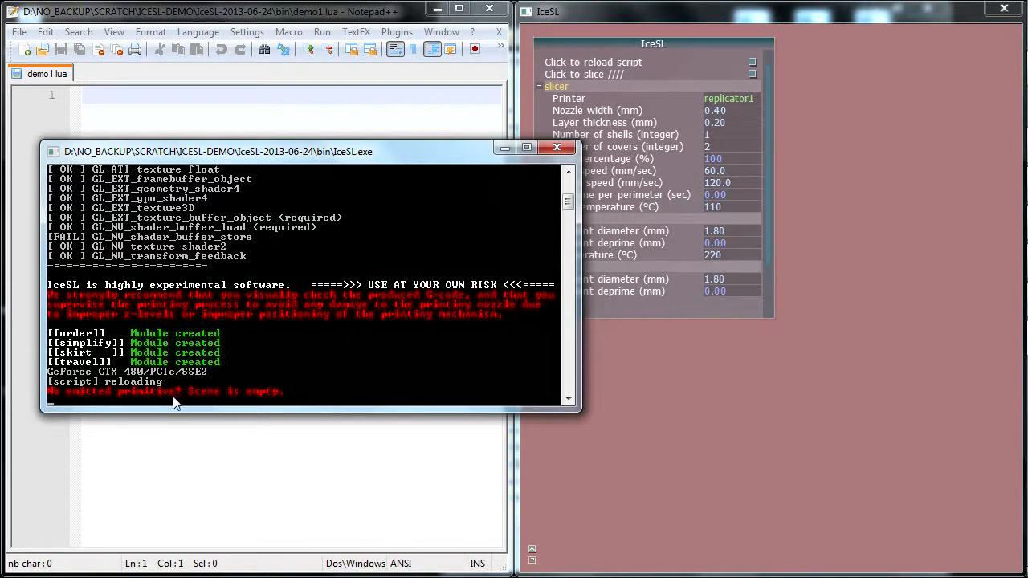
pyautogui.moveTo(304, 218)
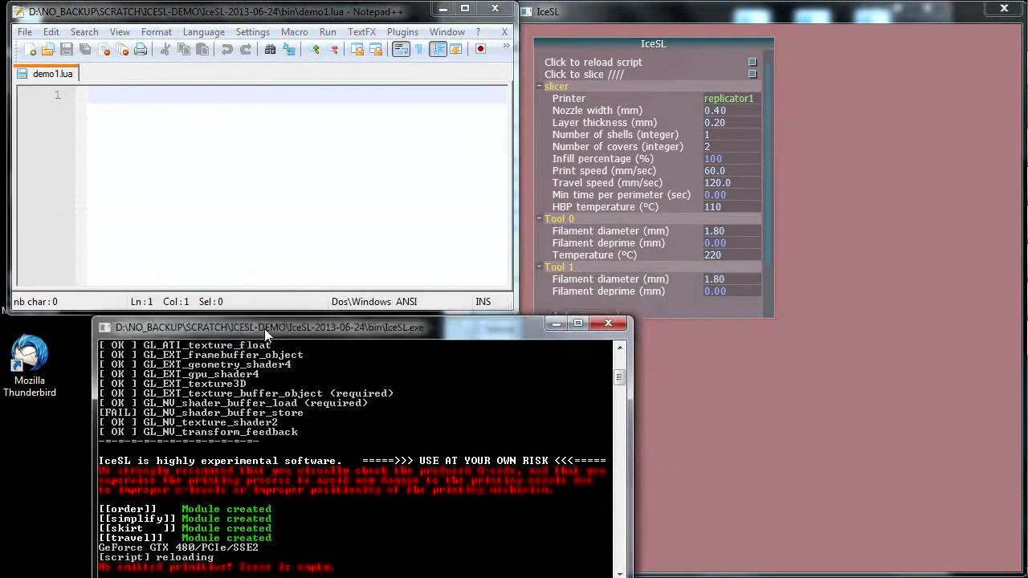
# Step: Drag the IceSL console window to sit below the Notepad++ editor
pyautogui.moveTo(270, 327); pyautogui.dragTo(176, 326)
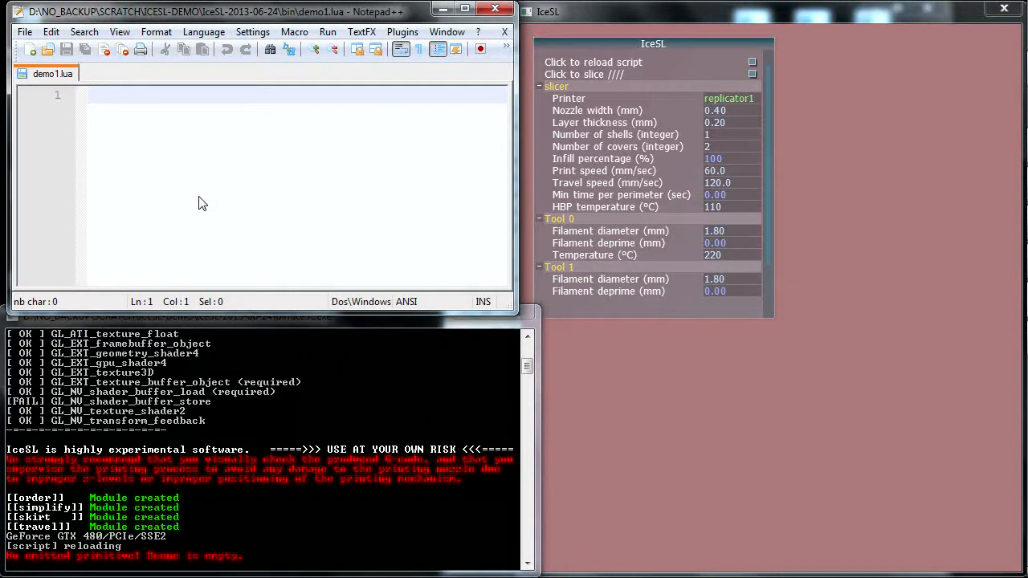
# Step: Type the script 'b = box(20)' and 'emit( b )' on two lines
pyautogui.write('b = box(20')
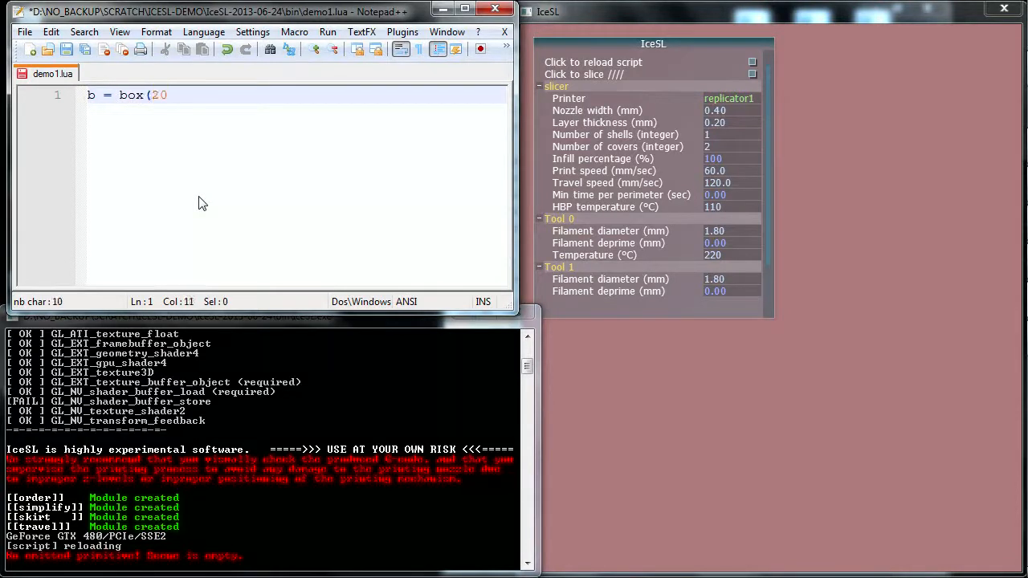
pyautogui.write(')')
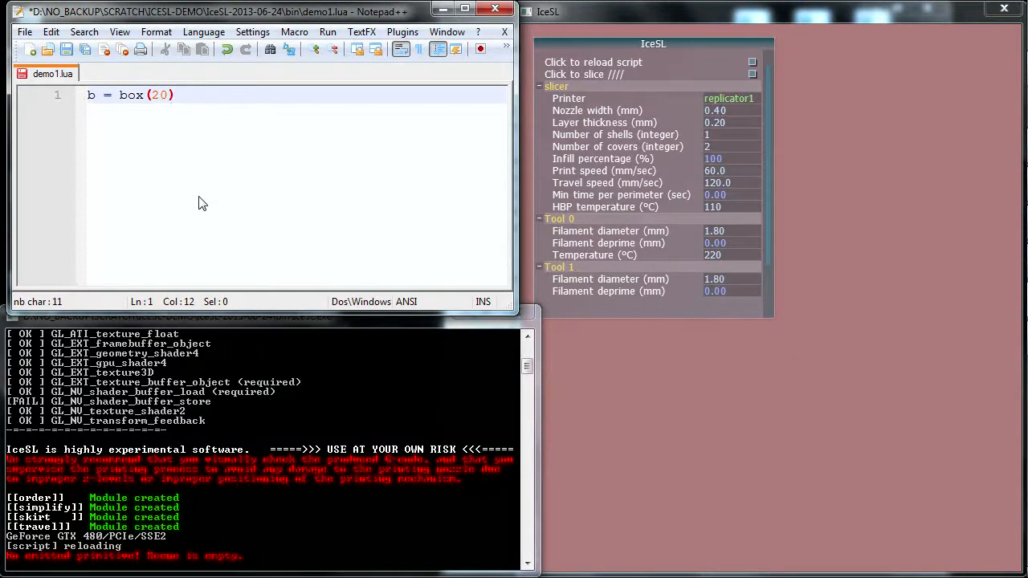
pyautogui.press('Enter')
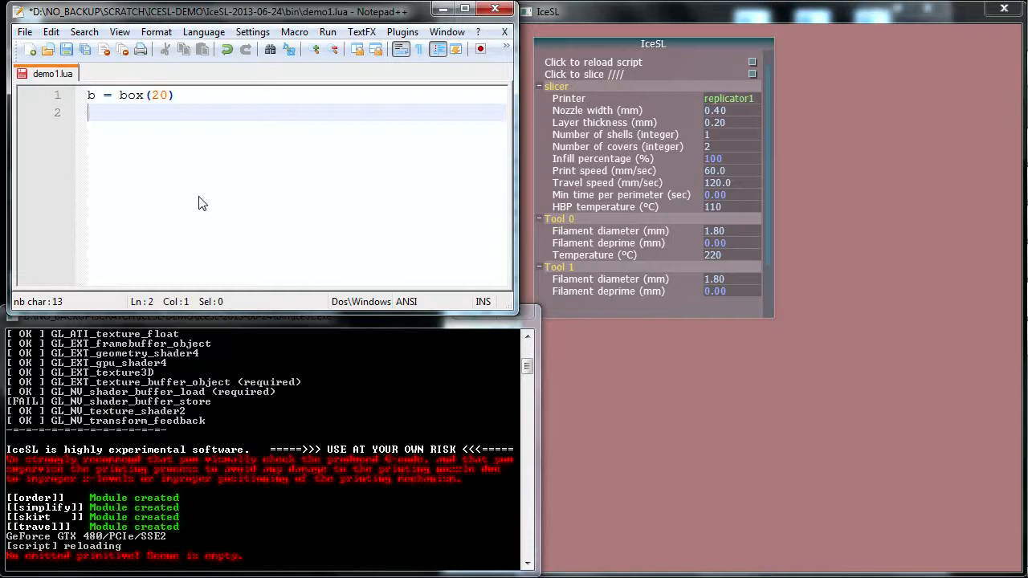
pyautogui.write('emi')
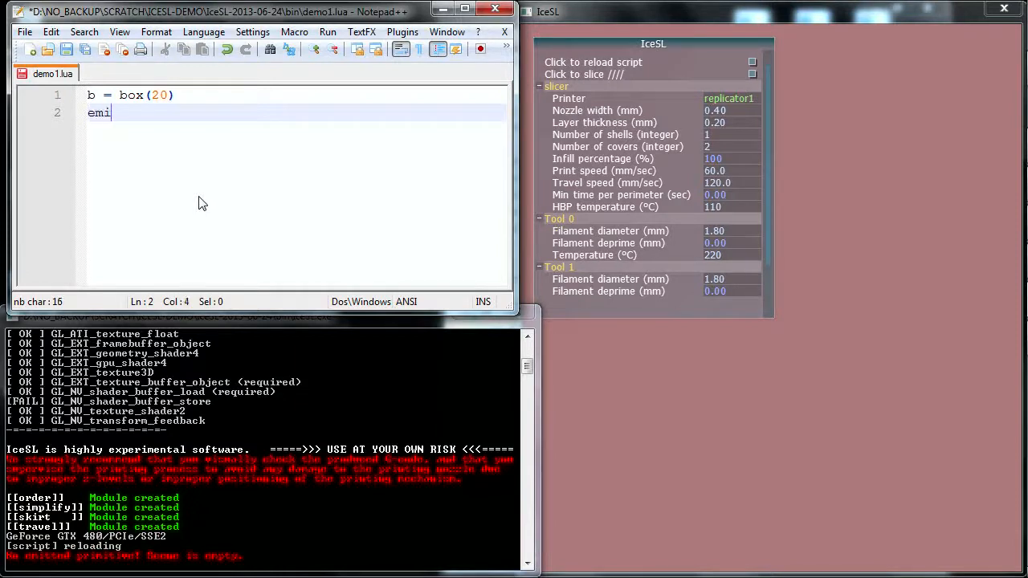
pyautogui.write('t(b )')
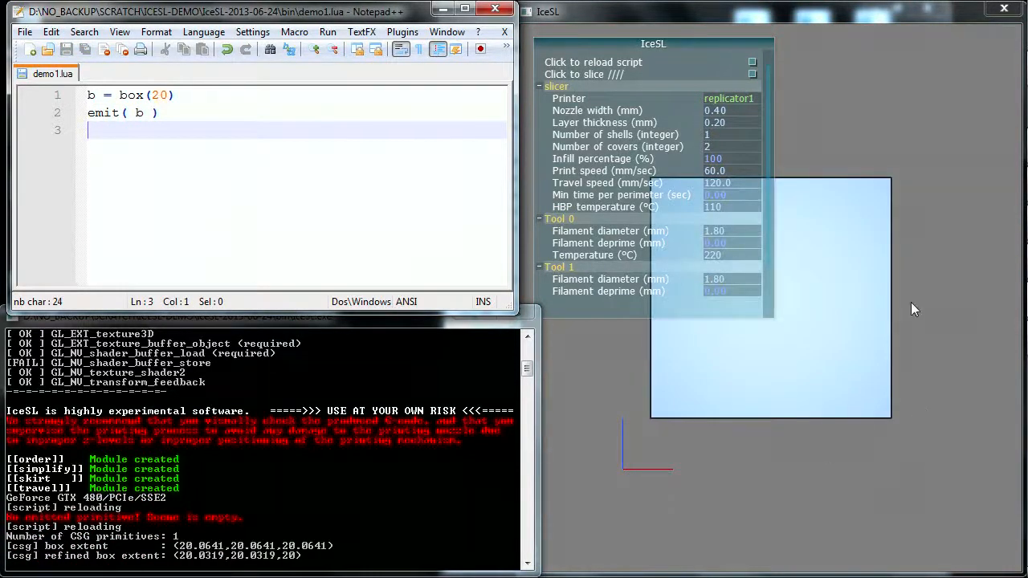
pyautogui.moveTo(814, 379)
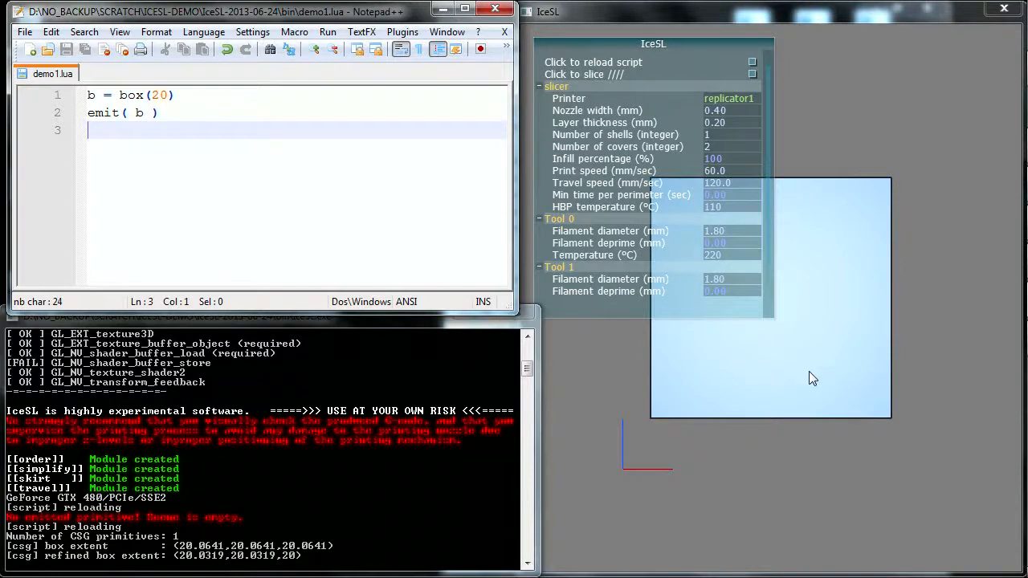
pyautogui.moveTo(903, 298)
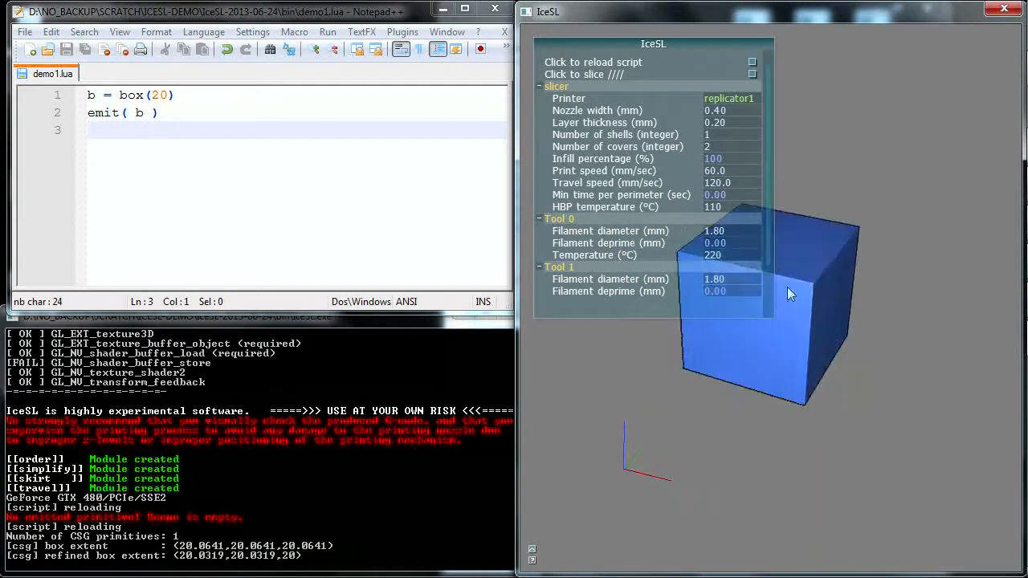
# Step: Orbit the IceSL view to see the 20 mm cube in 3D
pyautogui.moveTo(791, 294); pyautogui.dragTo(768, 333)
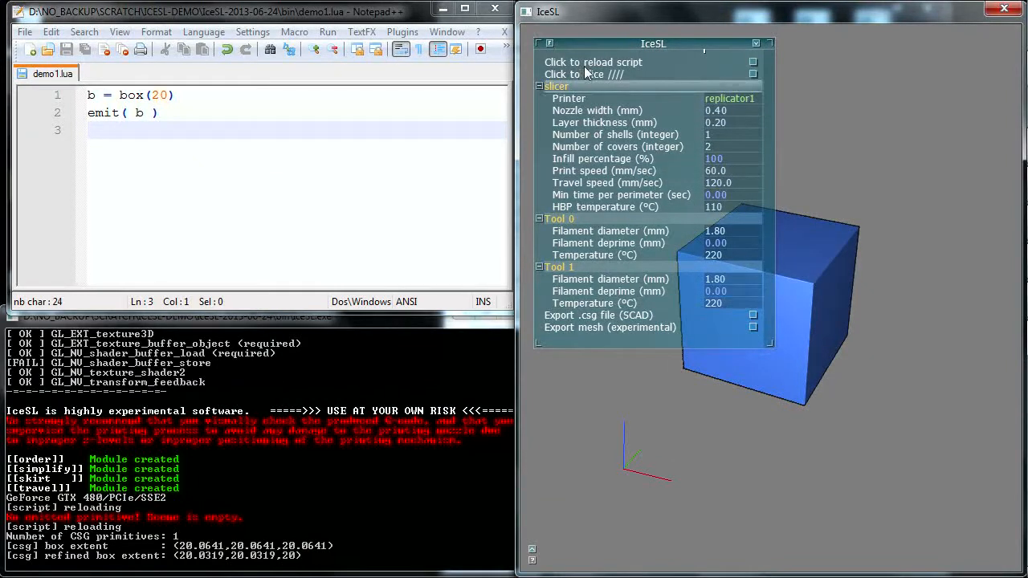
pyautogui.moveTo(662, 116)
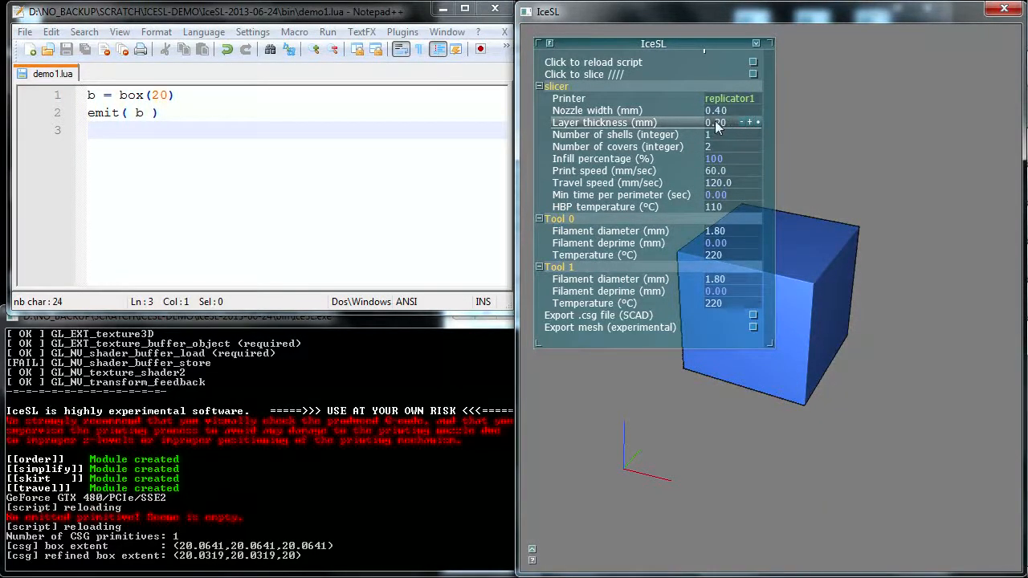
# Step: Run 'Click to slice' on the 20 mm cube to produce its G-code
pyautogui.click(584, 74)
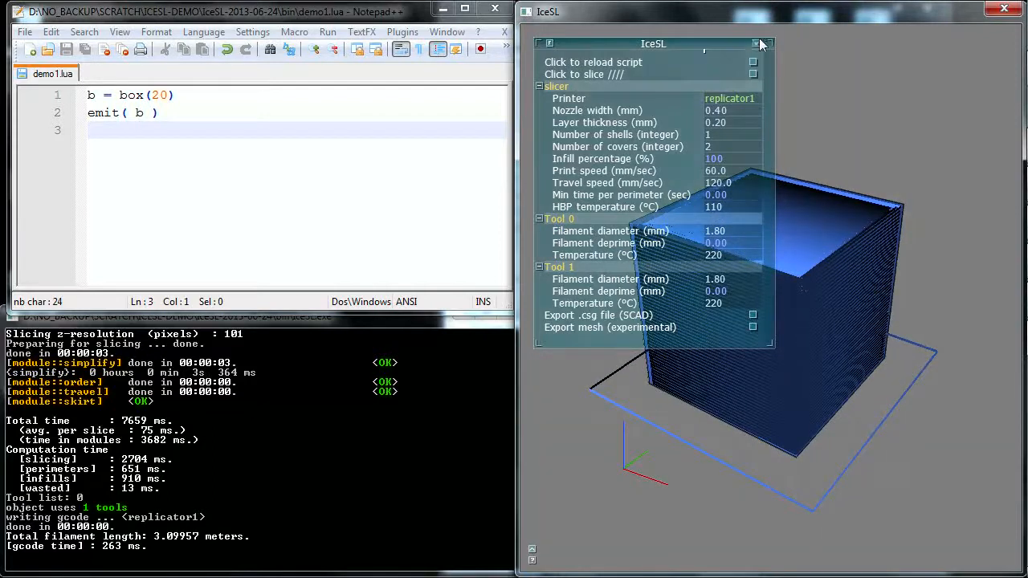
# Step: Hide the settings panel and orbit around the sliced cube and its skirt
pyautogui.click(755, 43)
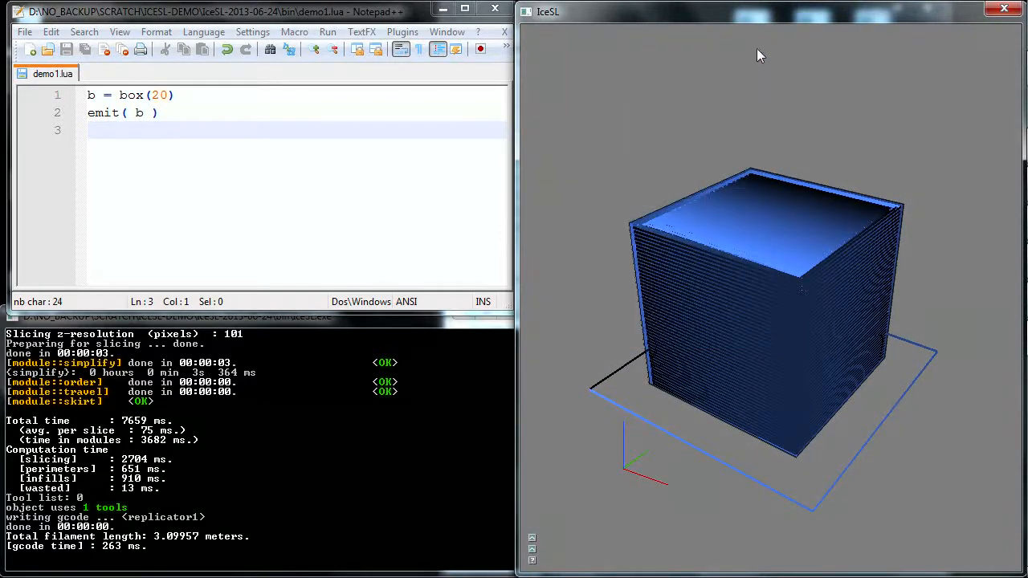
pyautogui.moveTo(760, 55); pyautogui.dragTo(777, 219)
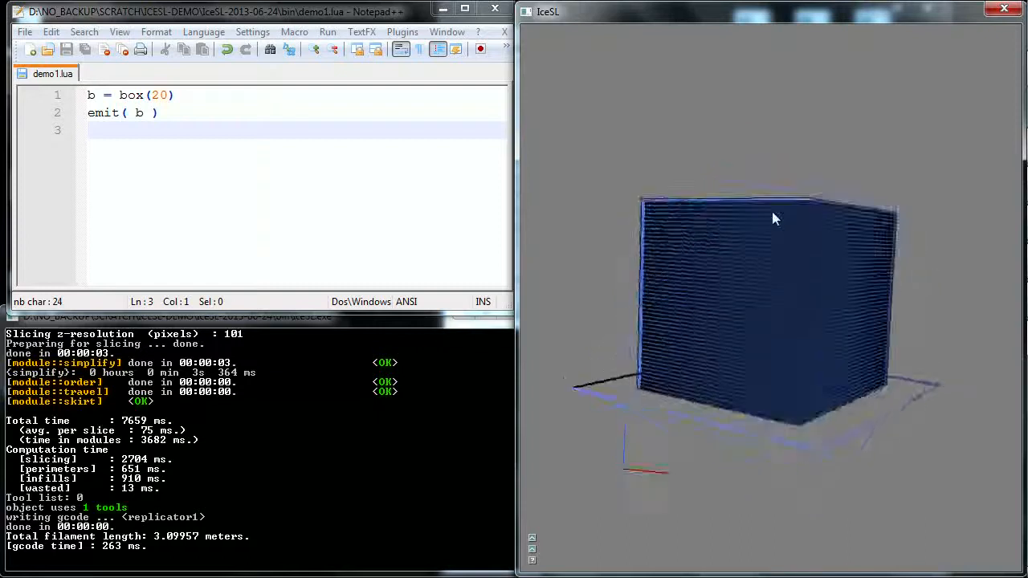
pyautogui.moveTo(775, 219); pyautogui.dragTo(822, 505)
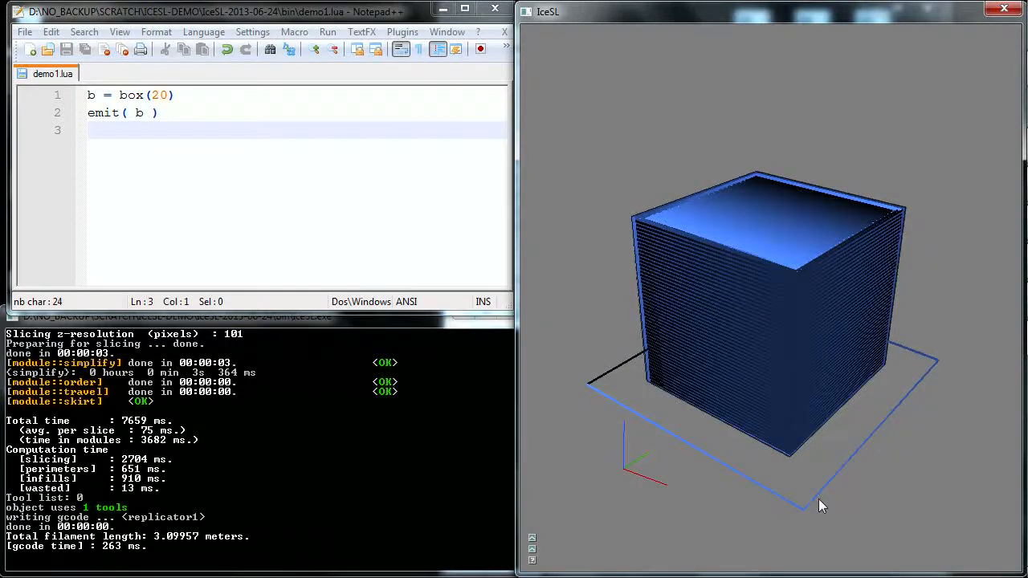
pyautogui.moveTo(920, 478)
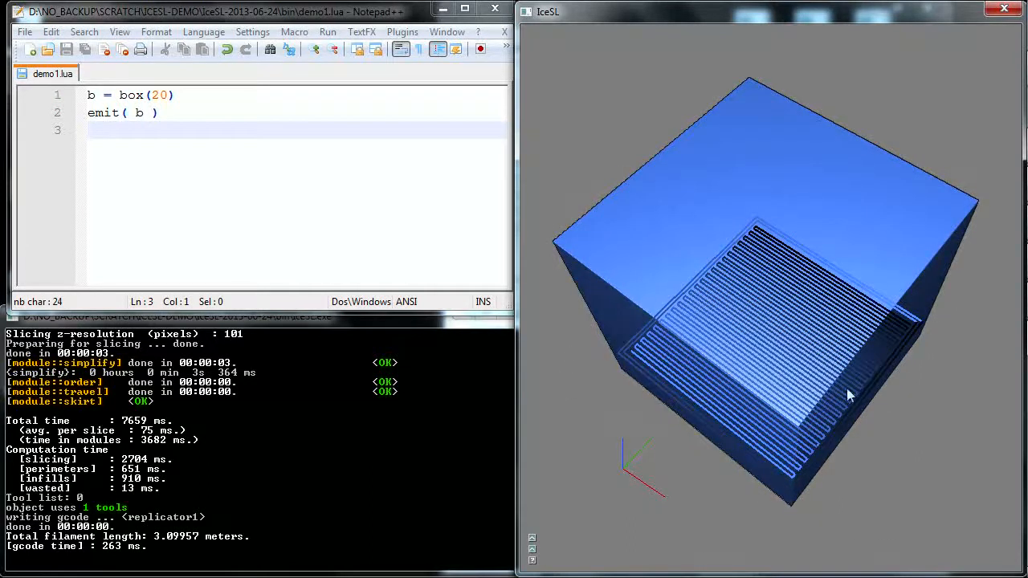
pyautogui.moveTo(637, 363)
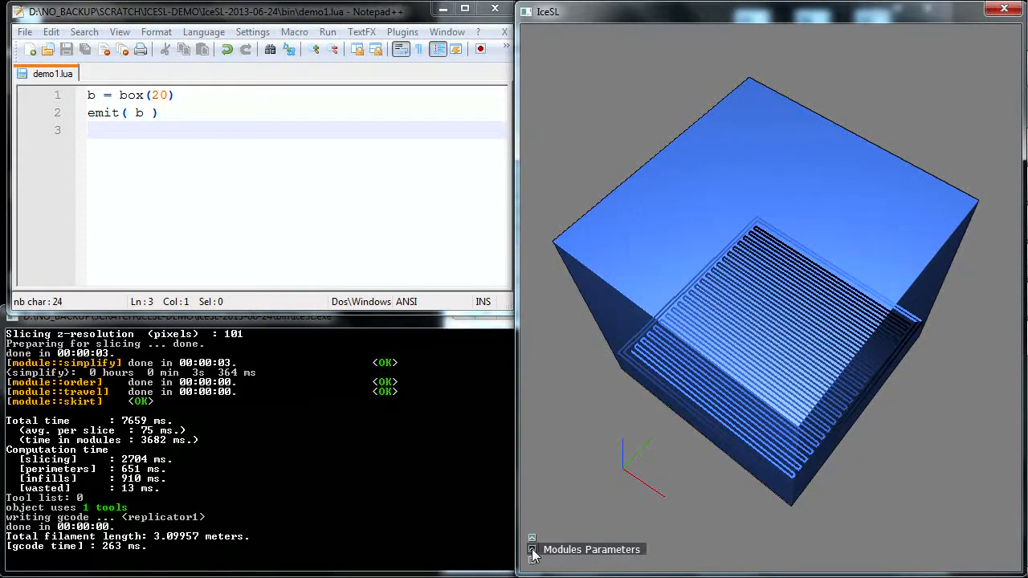
pyautogui.click(533, 549)
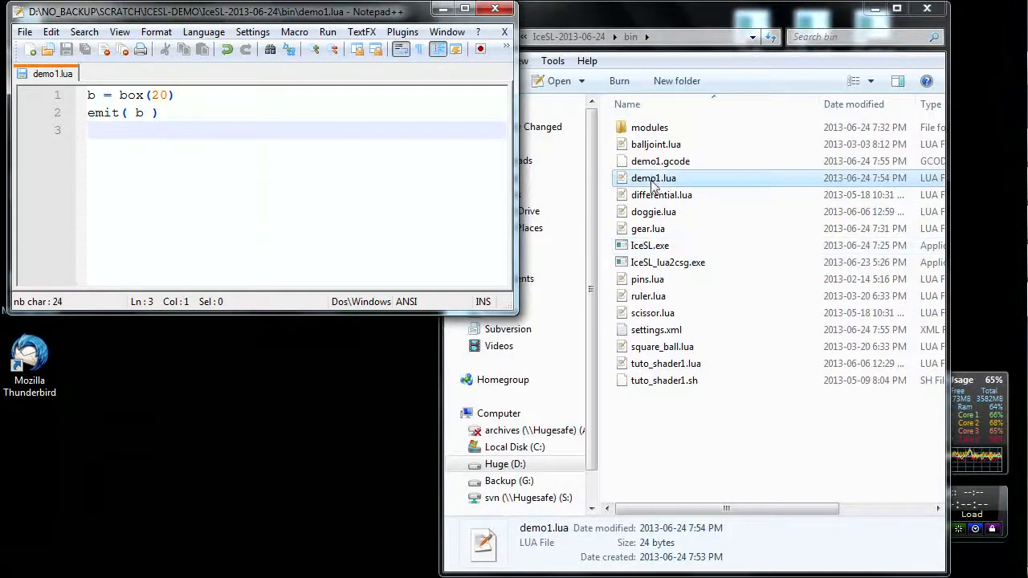
# Step: Select demo1.gcode in the bin folder and open it in Notepad++
pyautogui.click(658, 160)
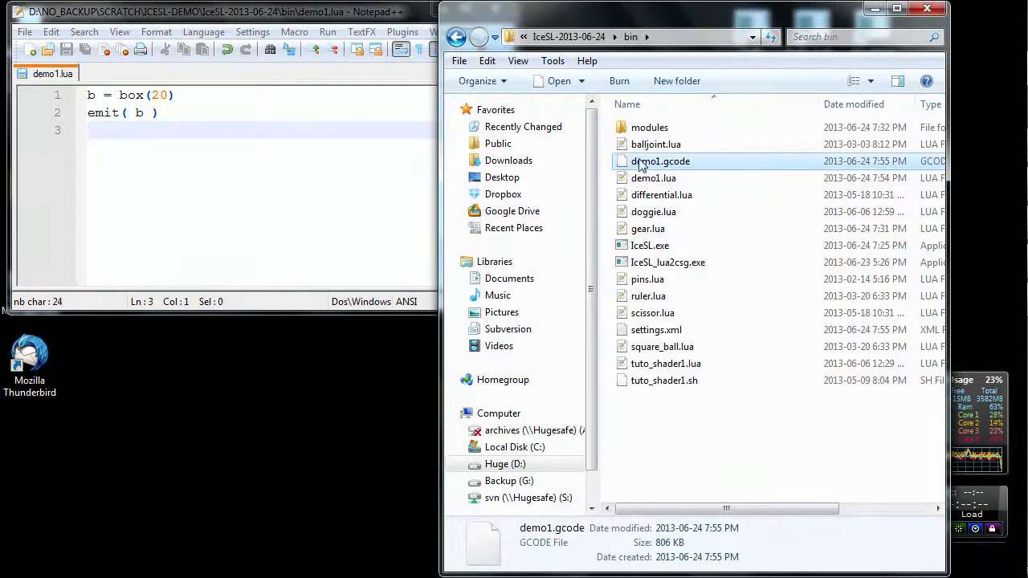
pyautogui.moveTo(675, 169)
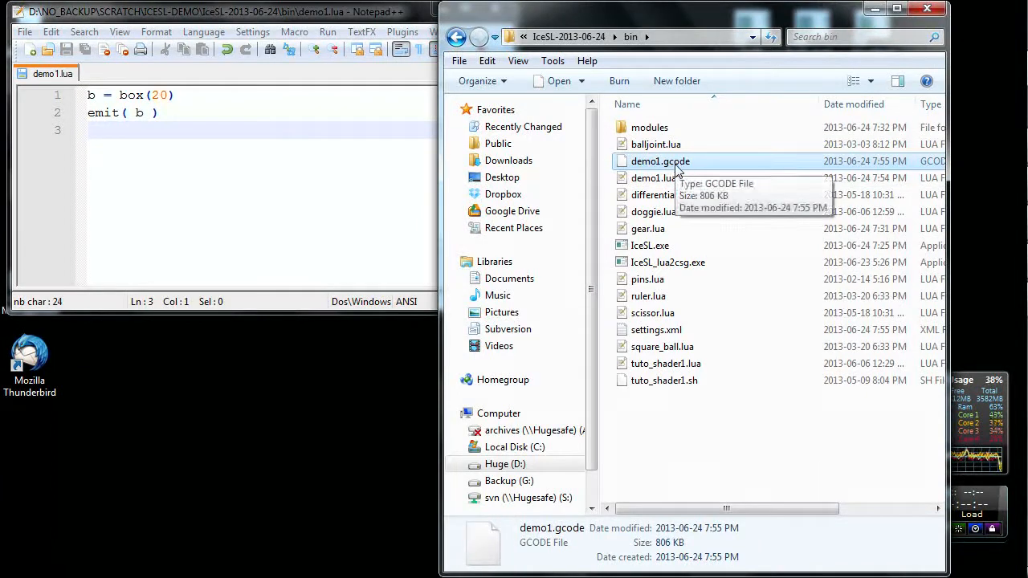
pyautogui.click(653, 177)
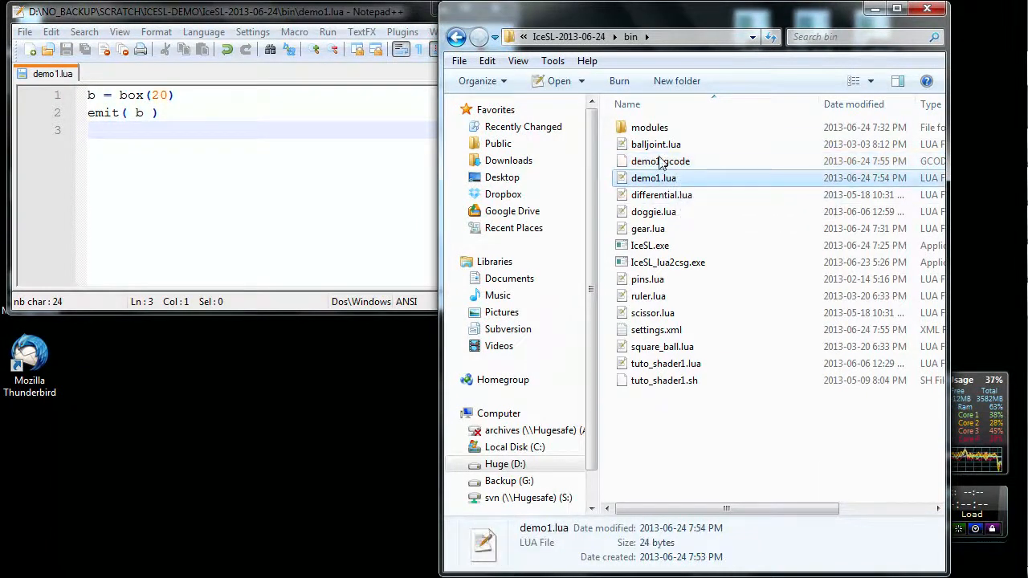
pyautogui.click(662, 160)
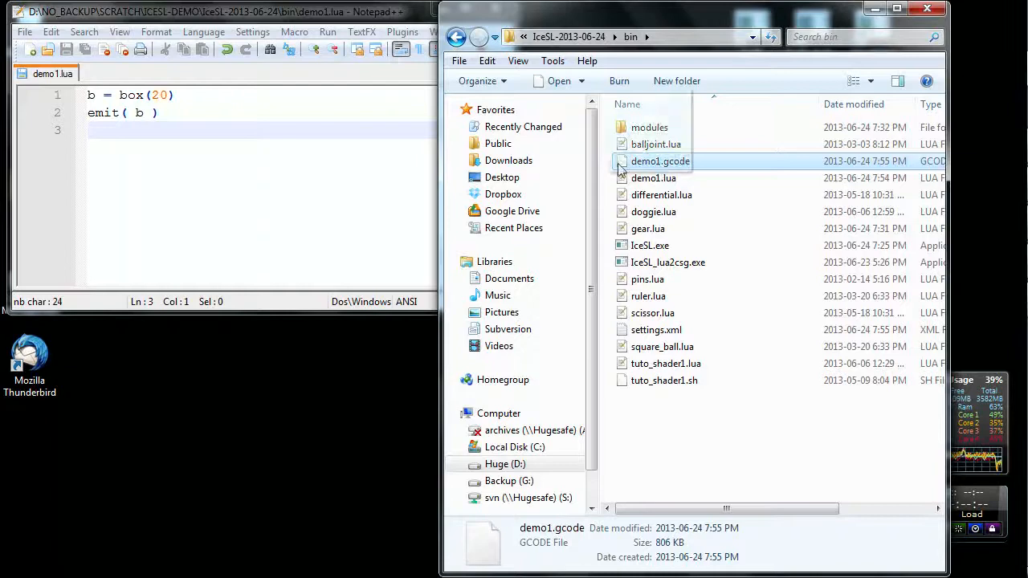
pyautogui.doubleClick(661, 160)
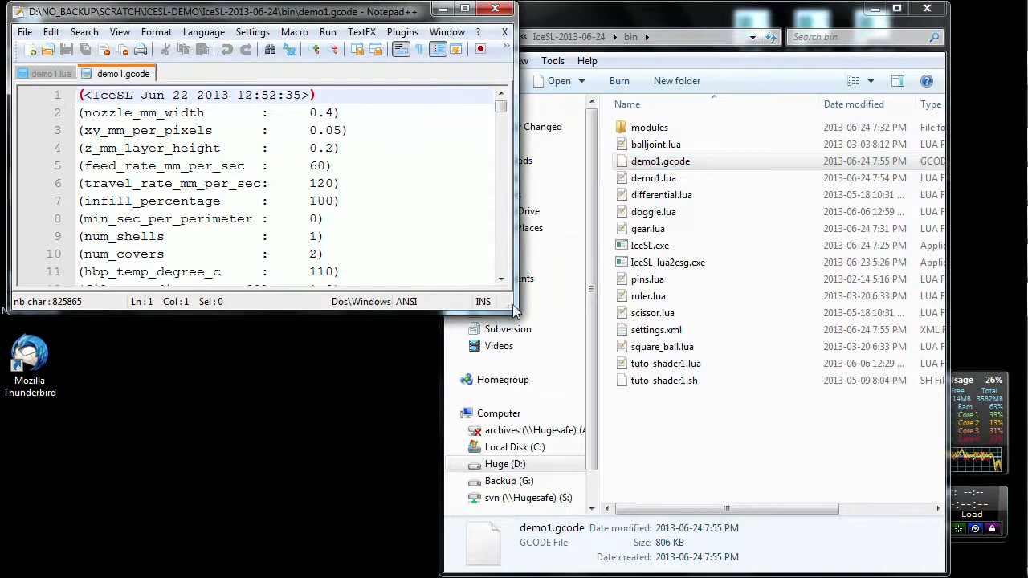
# Step: Scroll through demo1.gcode to the Replicator dual-head start and homing commands
pyautogui.scroll(-3)
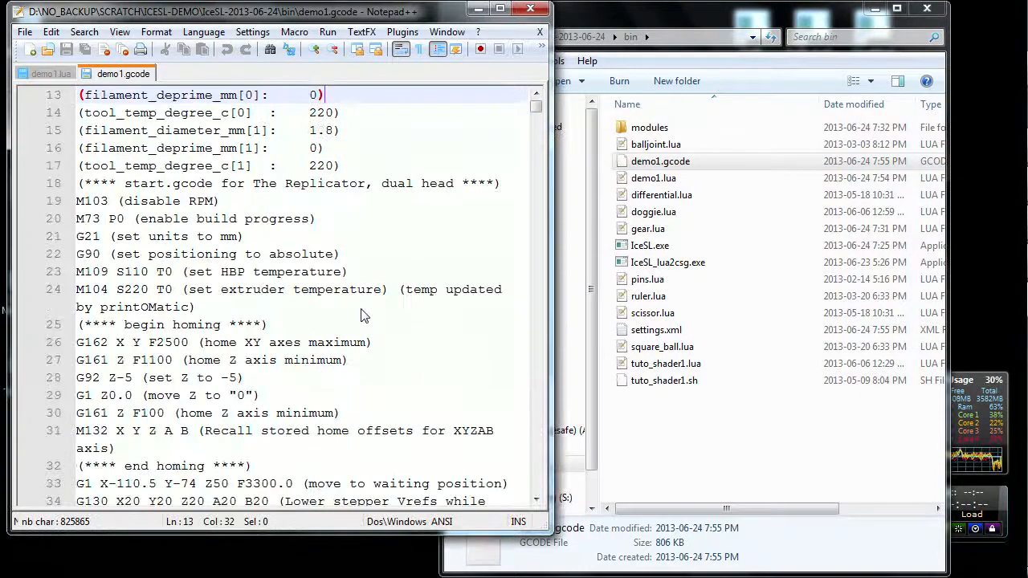
pyautogui.scroll(-3)
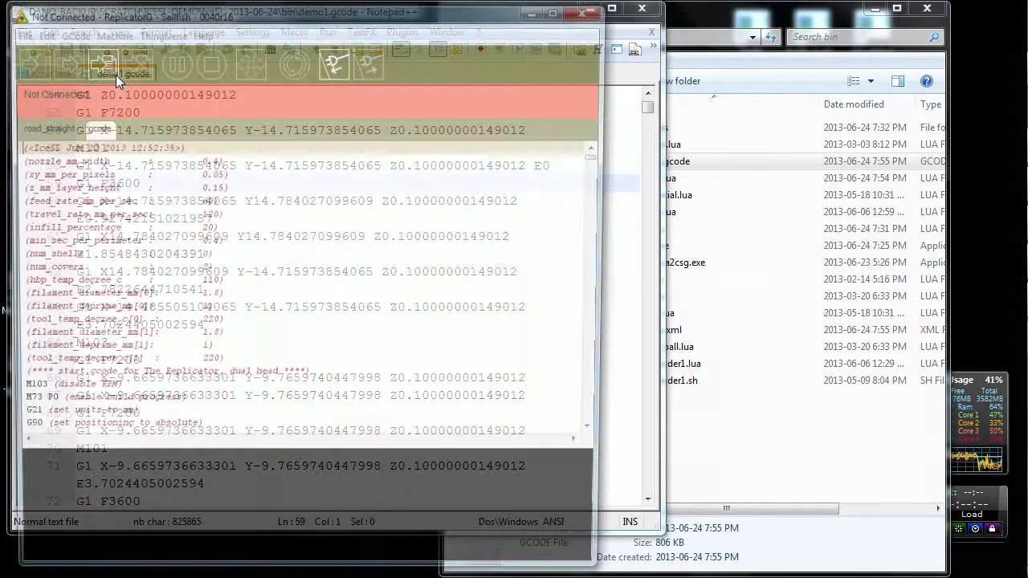
# Step: Start File > Open in ReplicatorG, then cancel the file browser without opening anything
pyautogui.click(13, 35)
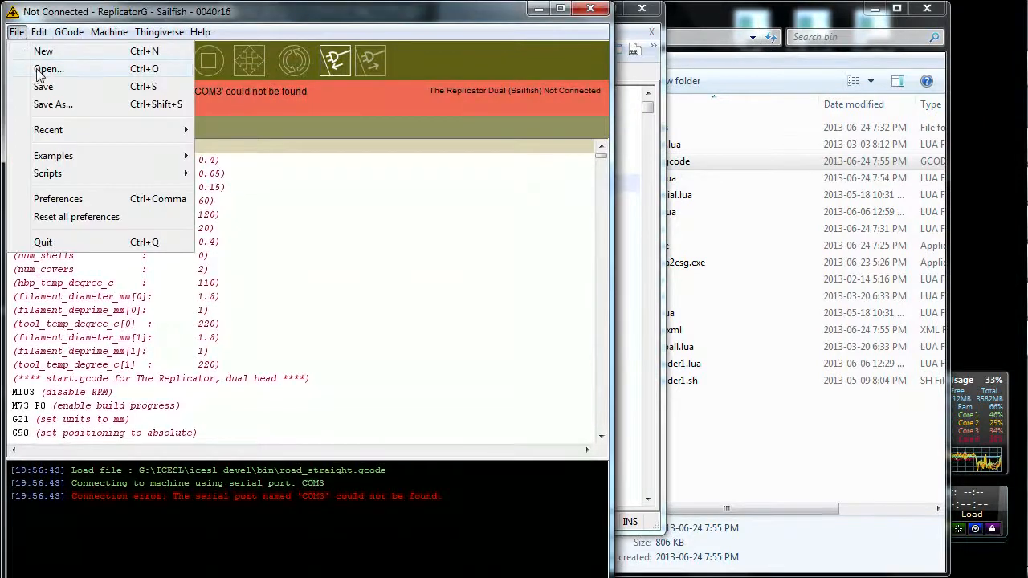
pyautogui.click(37, 63)
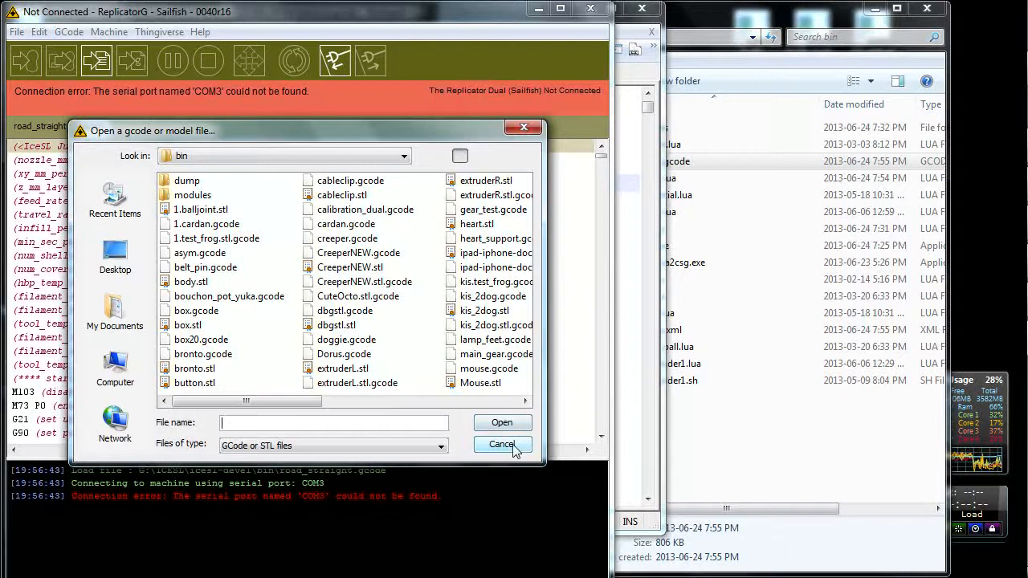
pyautogui.click(503, 444)
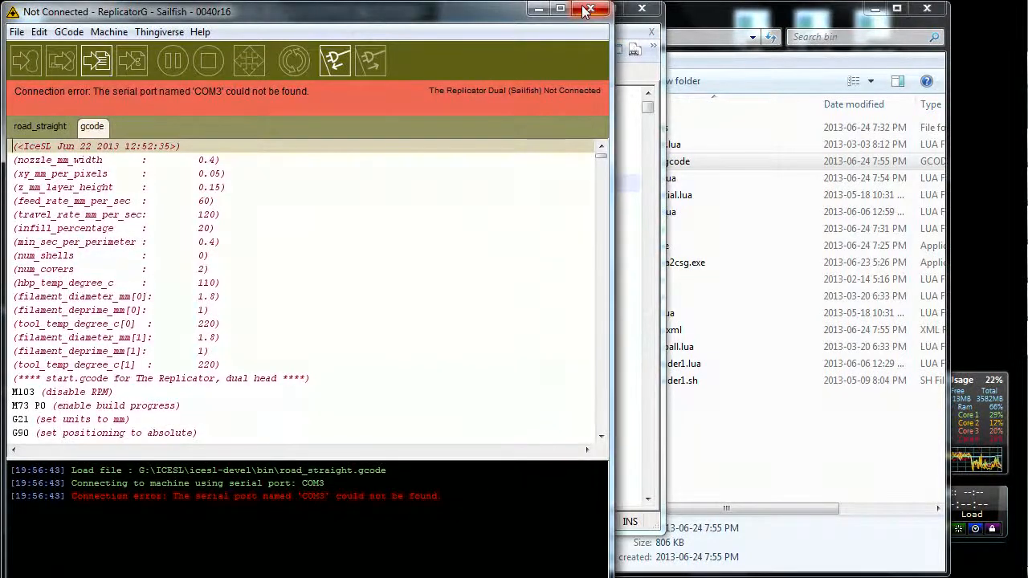